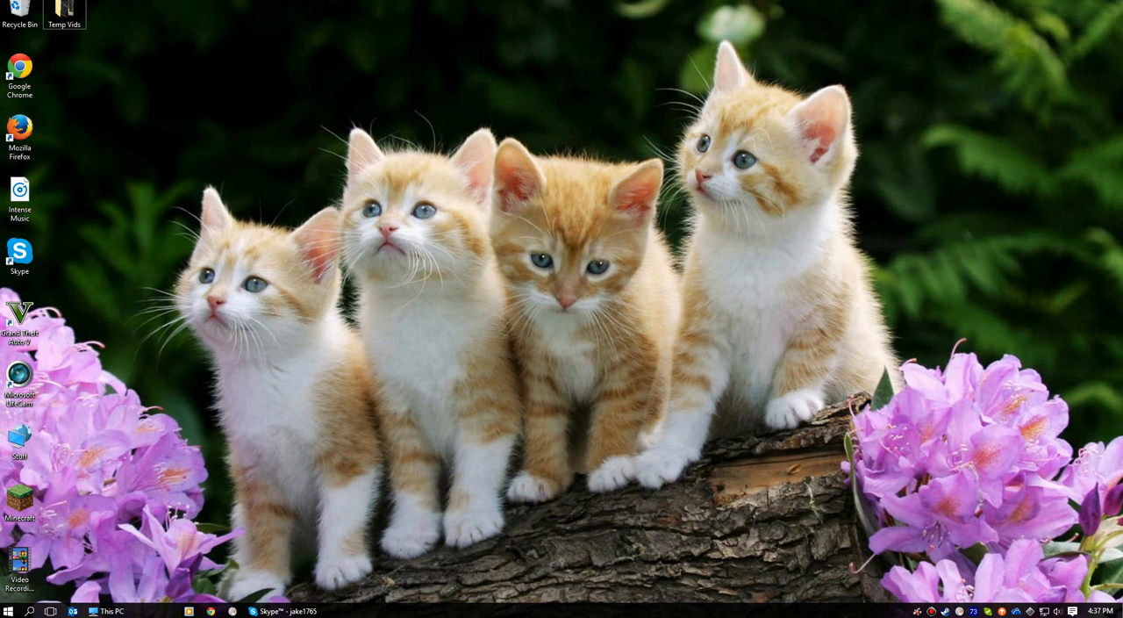
Search Windows for regedit to launch Registry Editor
text(regi)
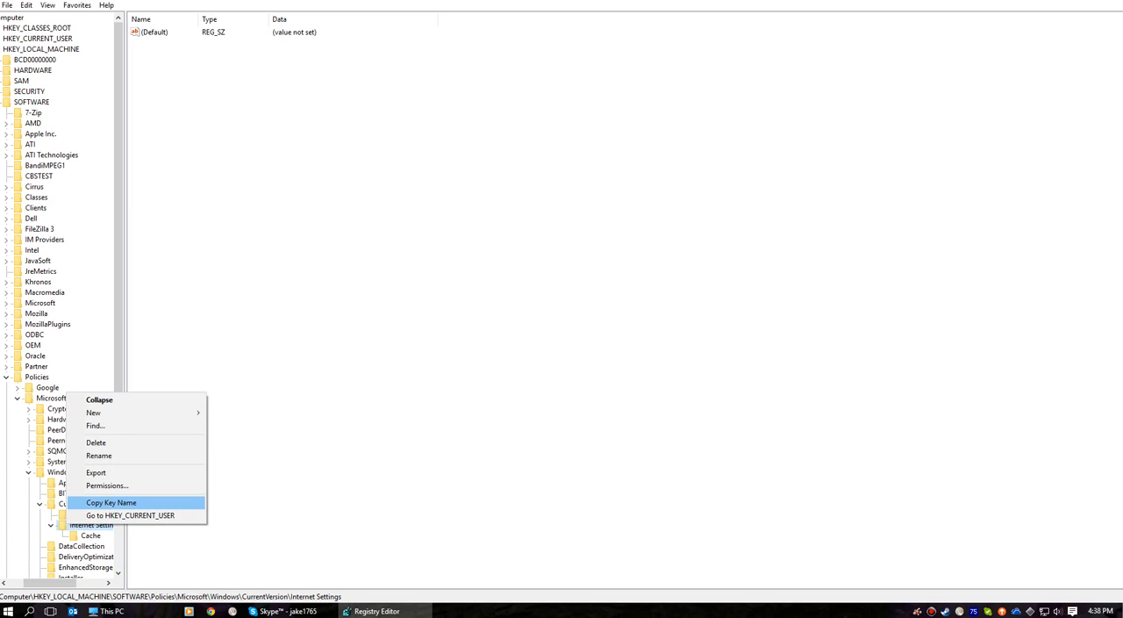
Make the user account owner of Internet Settings, replacing the owner on all subkeys
click(105, 484)
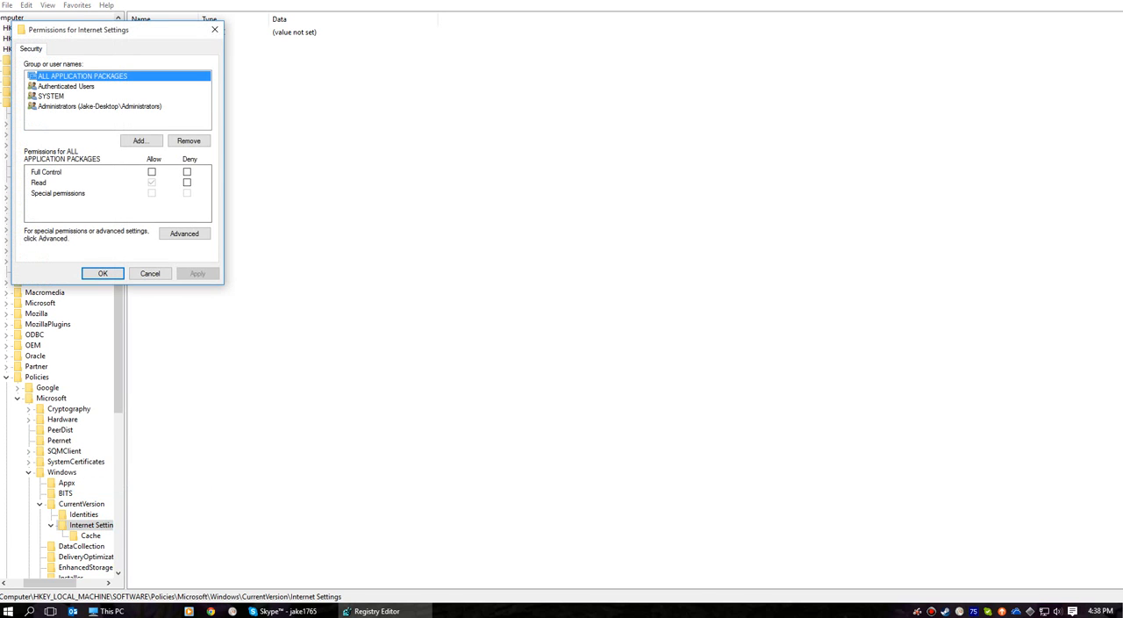
click(184, 231)
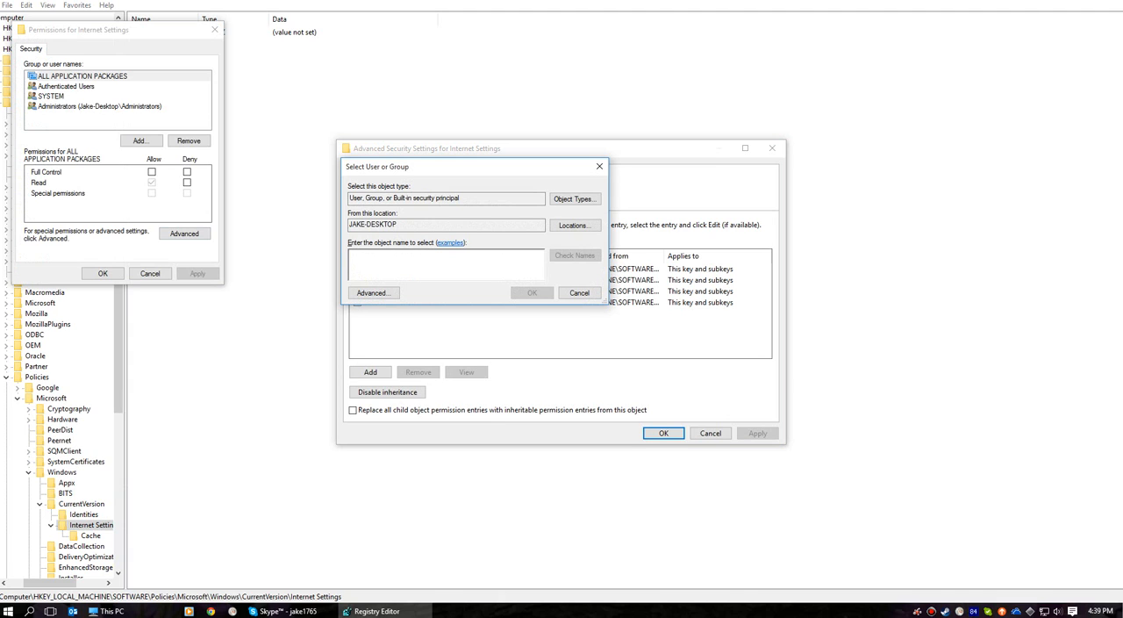
click(579, 291)
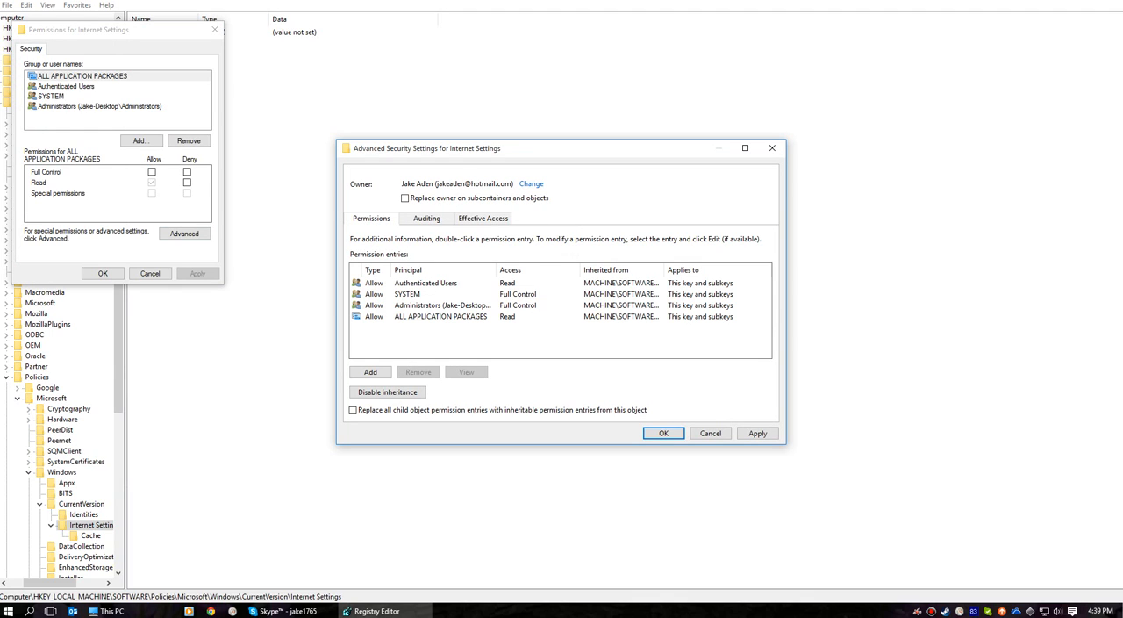
click(405, 197)
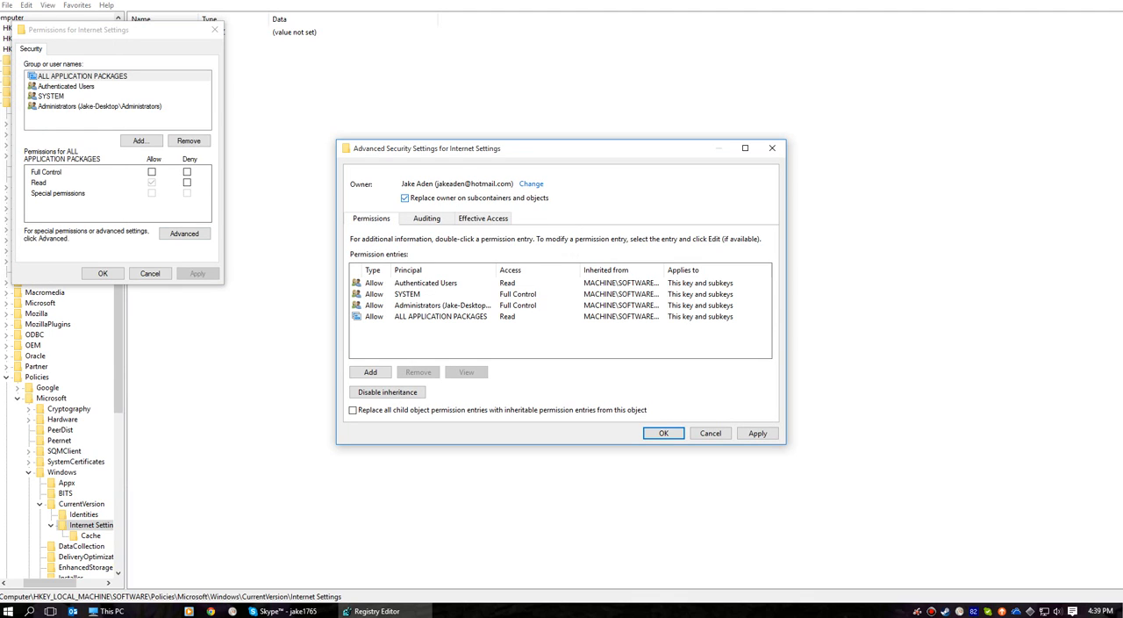
Disable inheritance, converting inherited permissions into explicit entries, and save
click(386, 391)
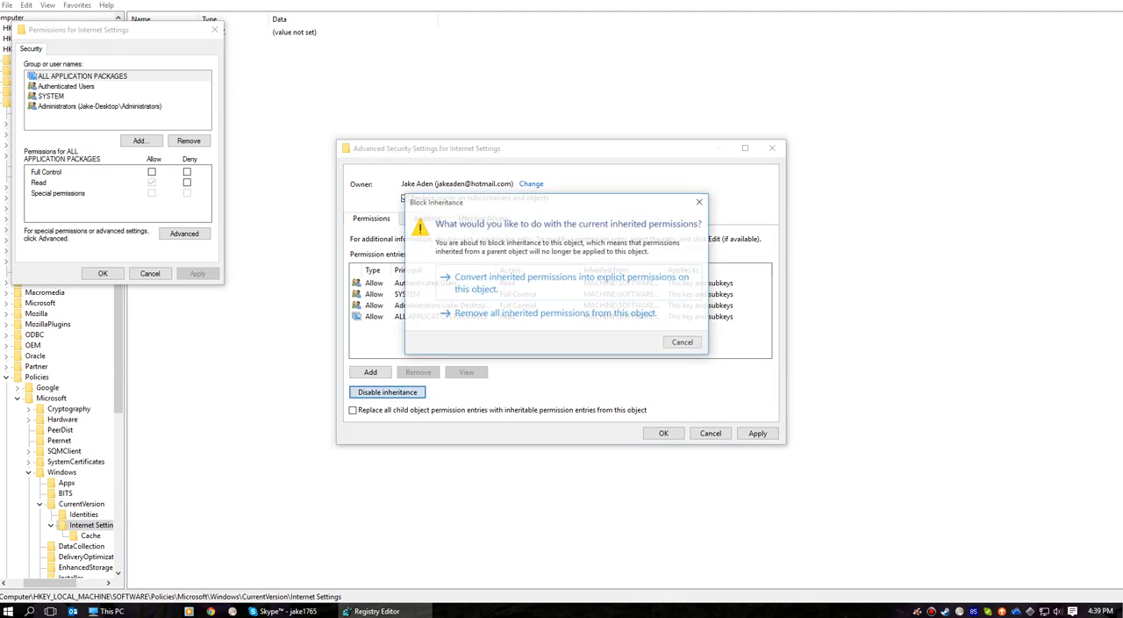
click(572, 283)
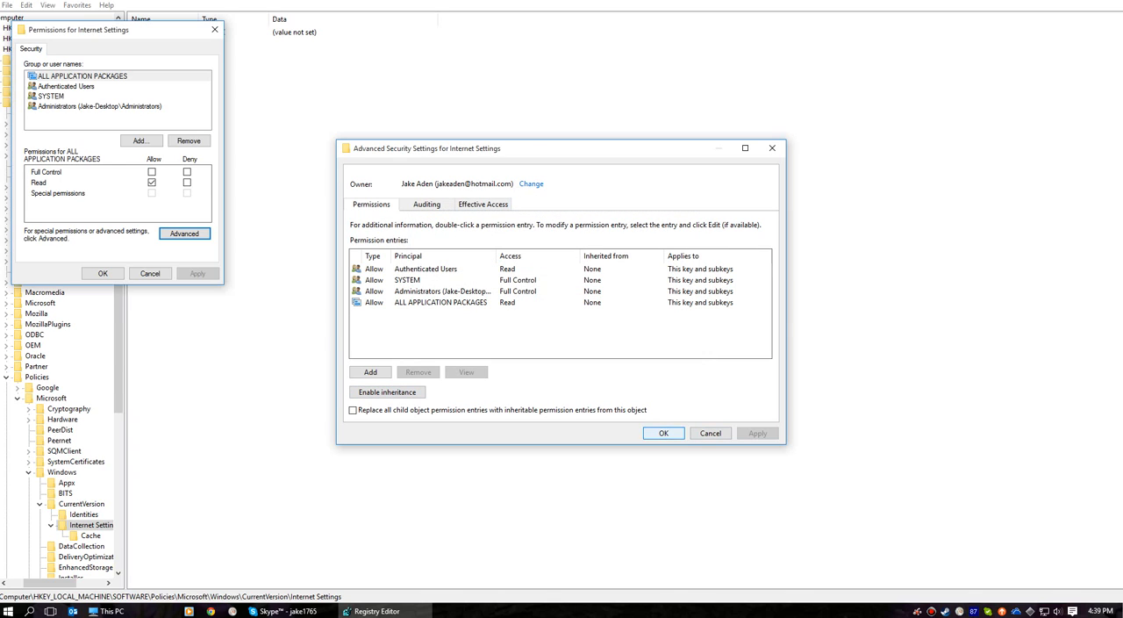
click(664, 431)
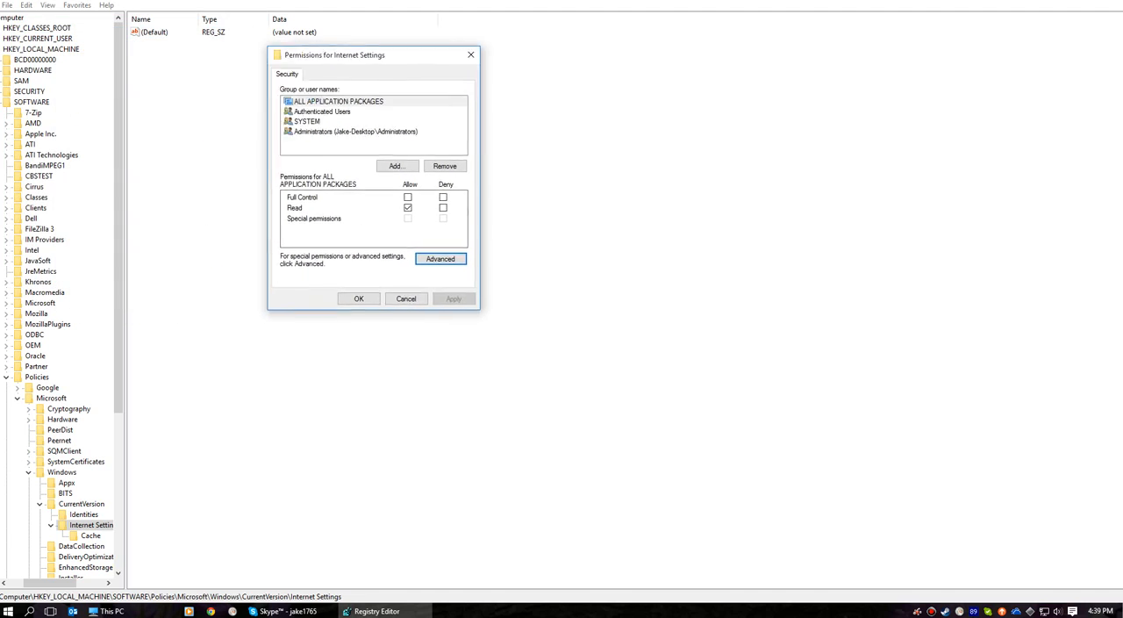
Deny Full Control to Authenticated Users and Administrators on Internet Settings
drag(333, 54, 402, 63)
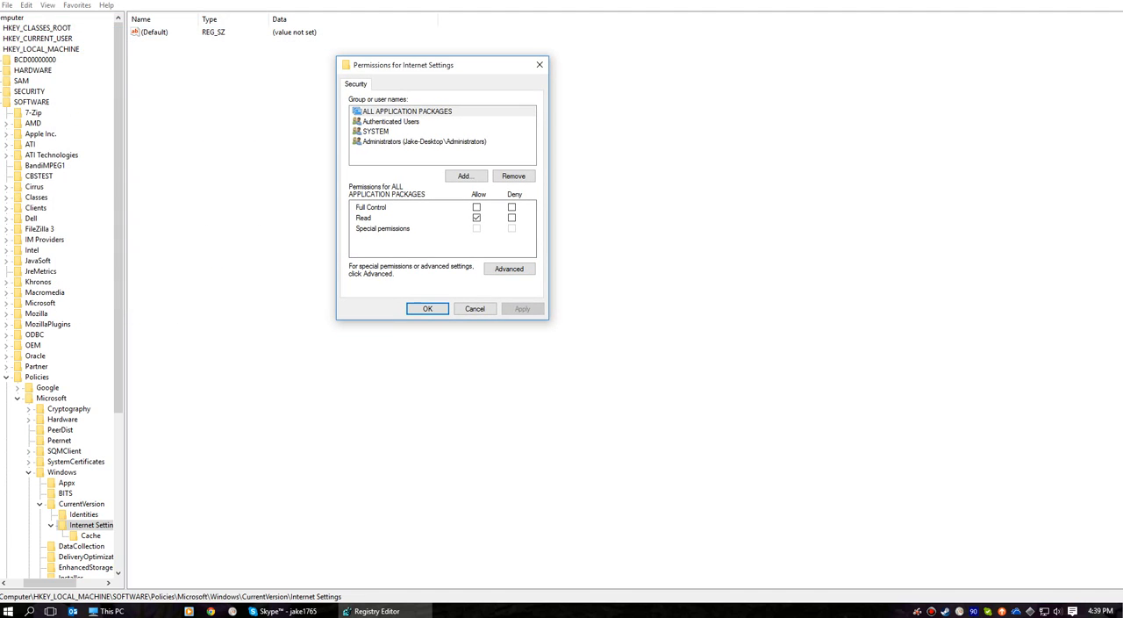
click(390, 121)
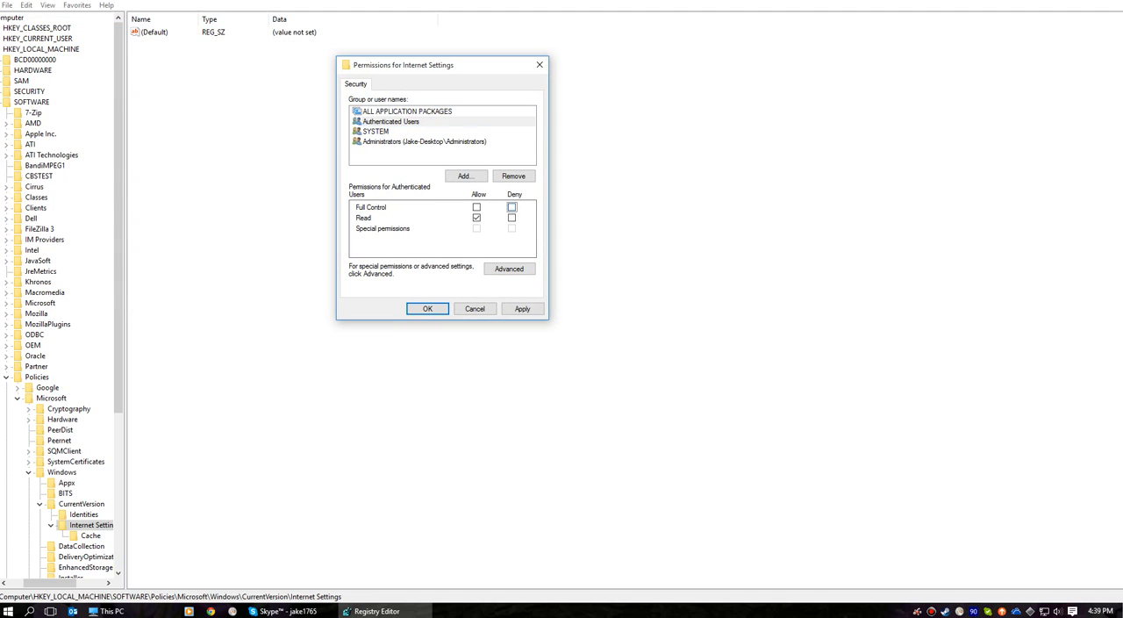
click(425, 140)
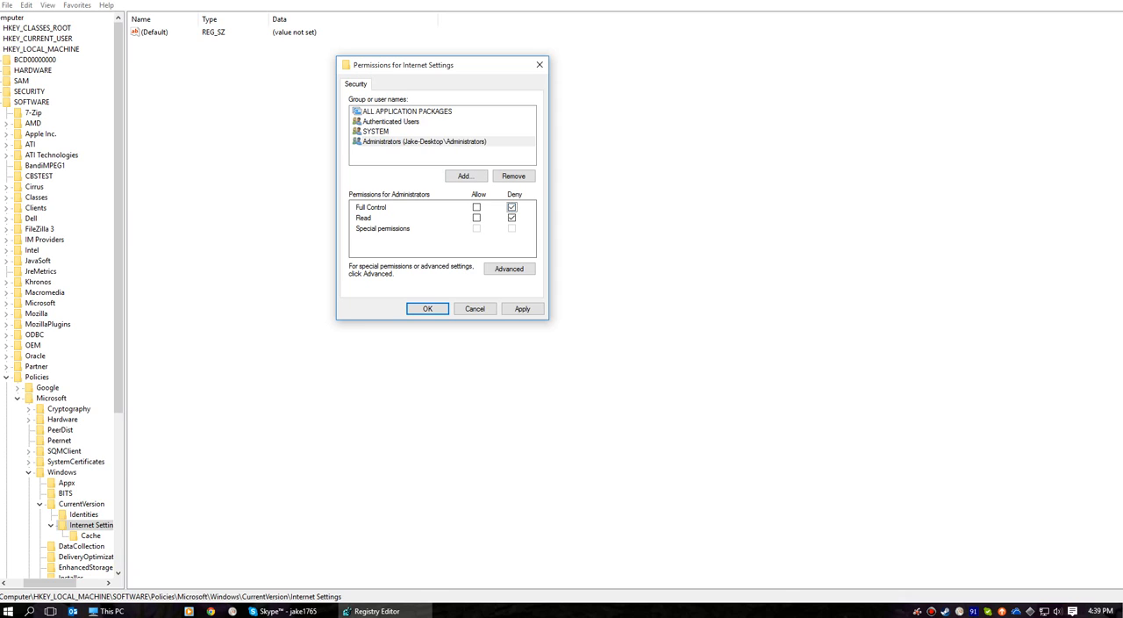
Add the user account with Allow Full Control, apply and accept the deny-entries warning
click(375, 130)
text(Ja)
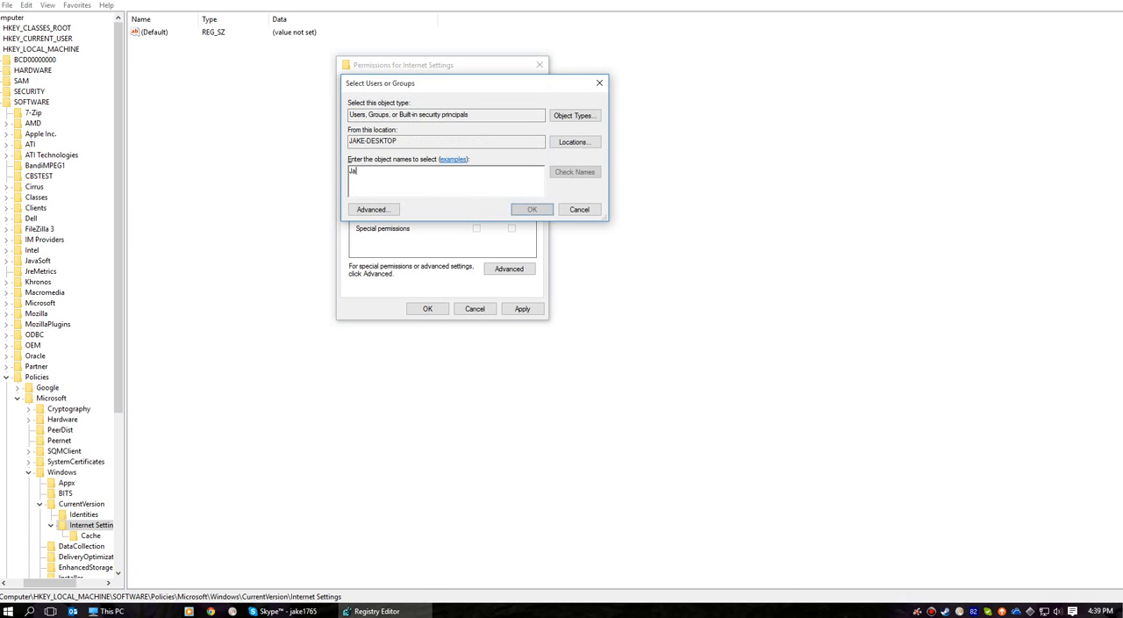
click(532, 208)
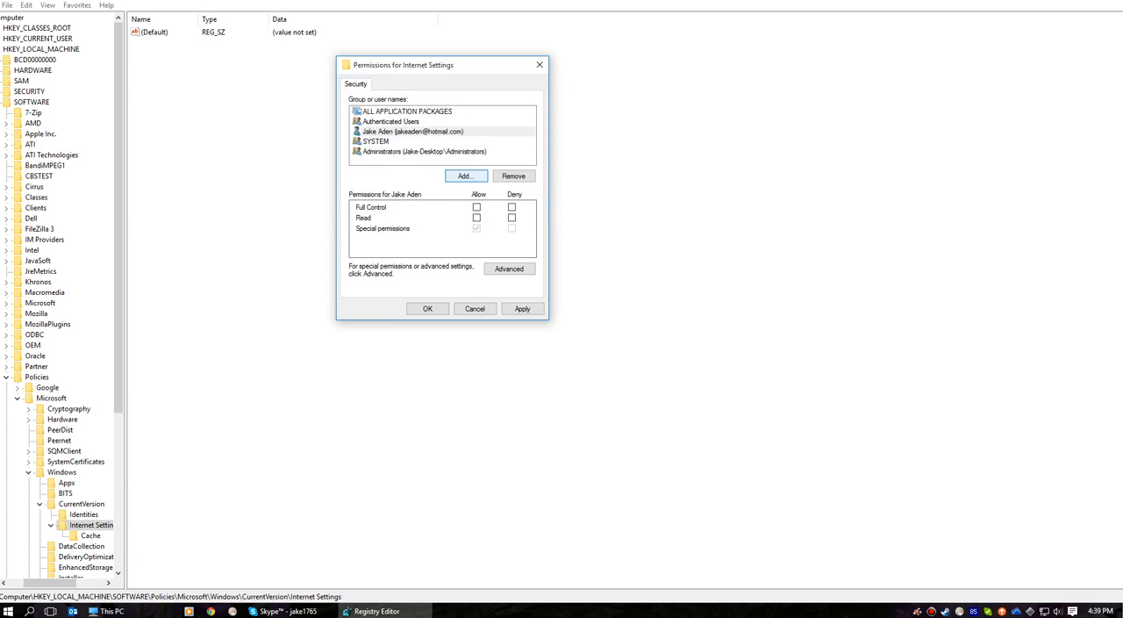
click(478, 207)
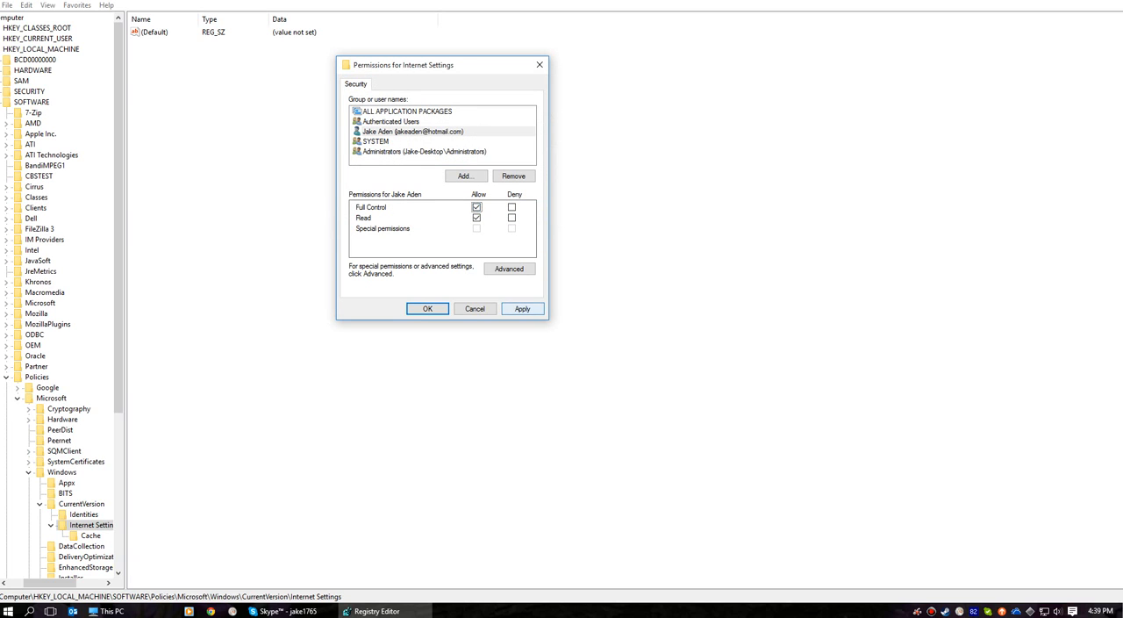
click(513, 228)
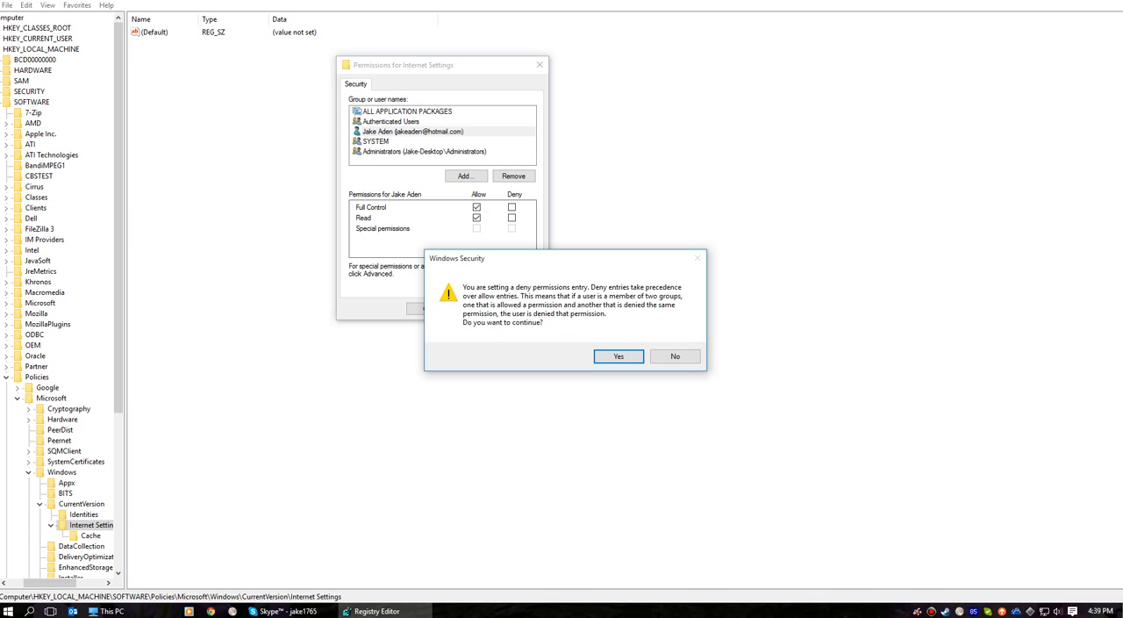
click(617, 354)
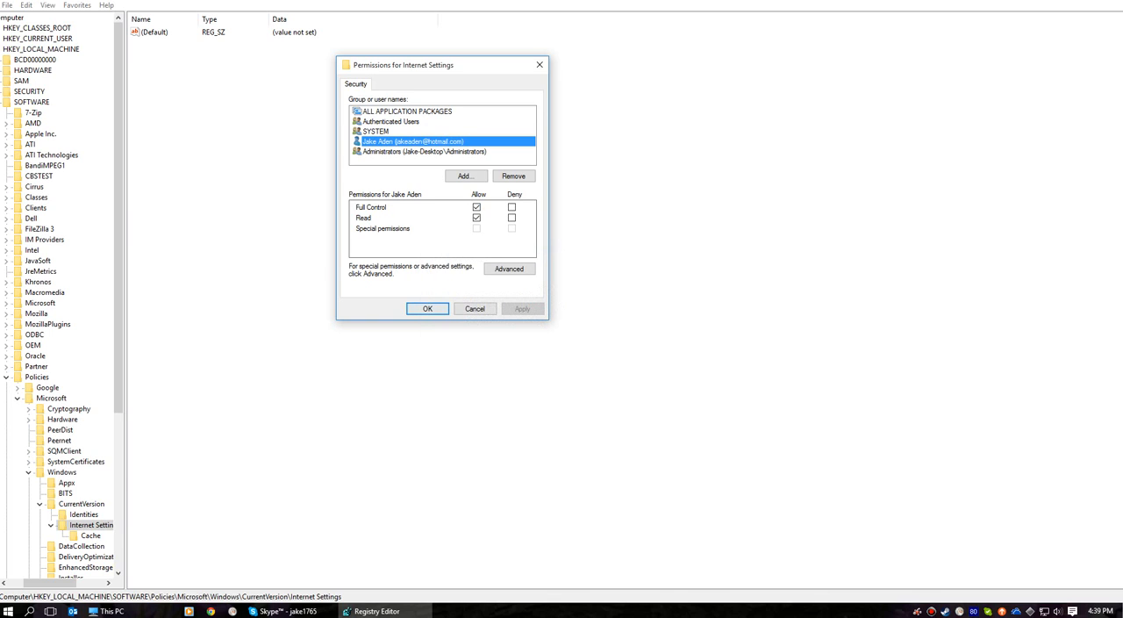
Close the Permissions dialog and enter routerlogin.net in a new Chrome tab
click(428, 309)
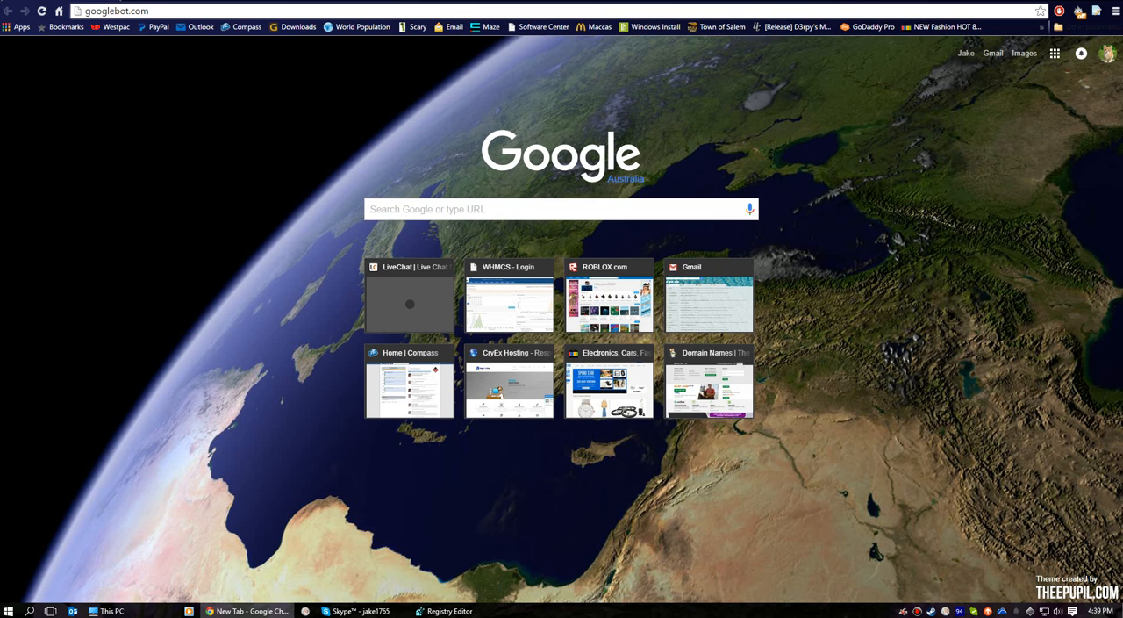
text(routerlogin.net)
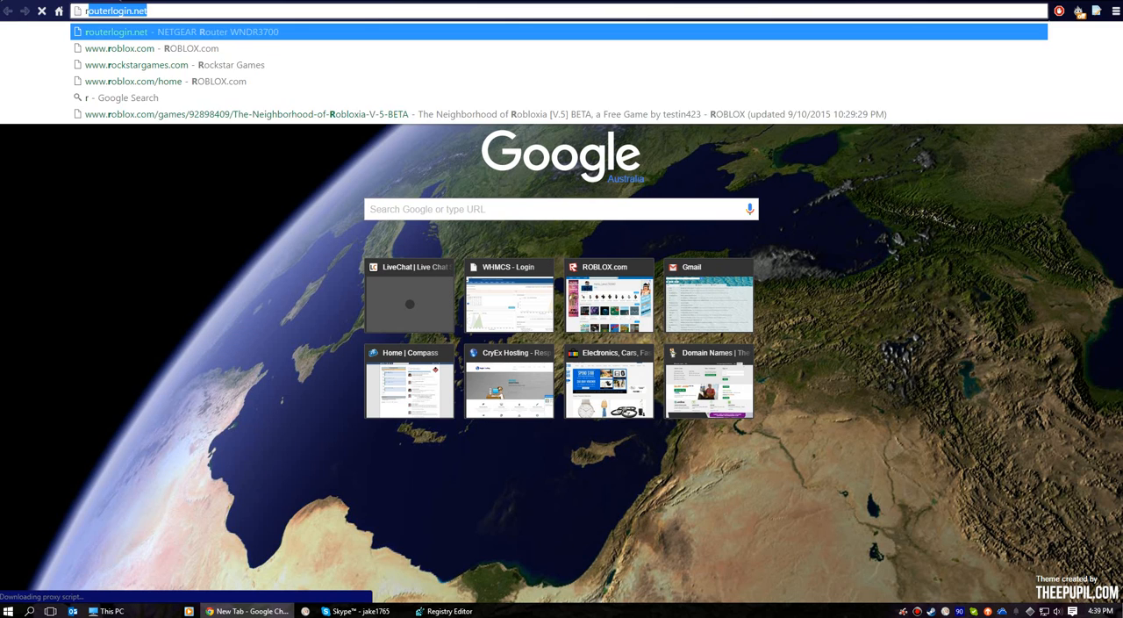